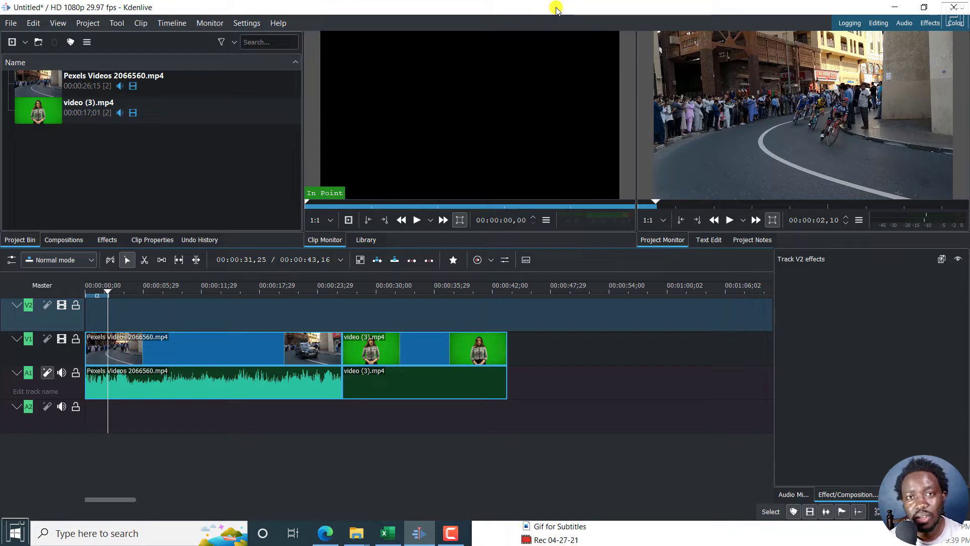
{"action": "mouse_move", "coordinate": [198, 331]}
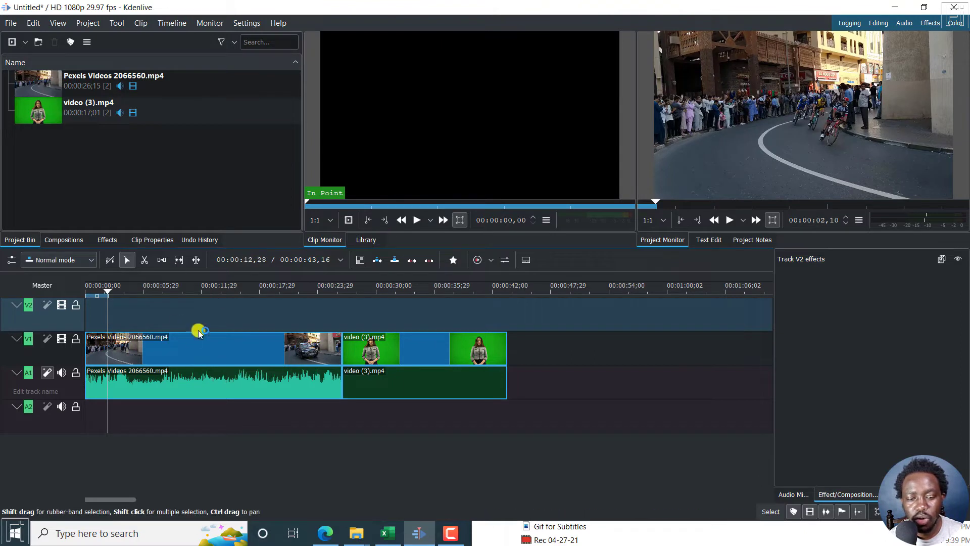
- Select the cycling clip on track V1 and check it in the timeline
{"action": "left_click", "coordinate": [198, 335]}
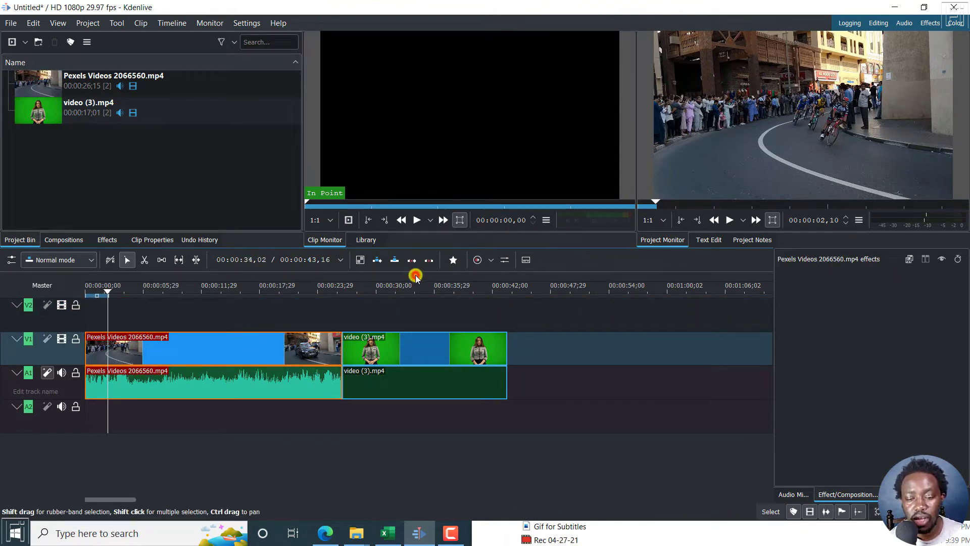
{"action": "left_click", "coordinate": [418, 285]}
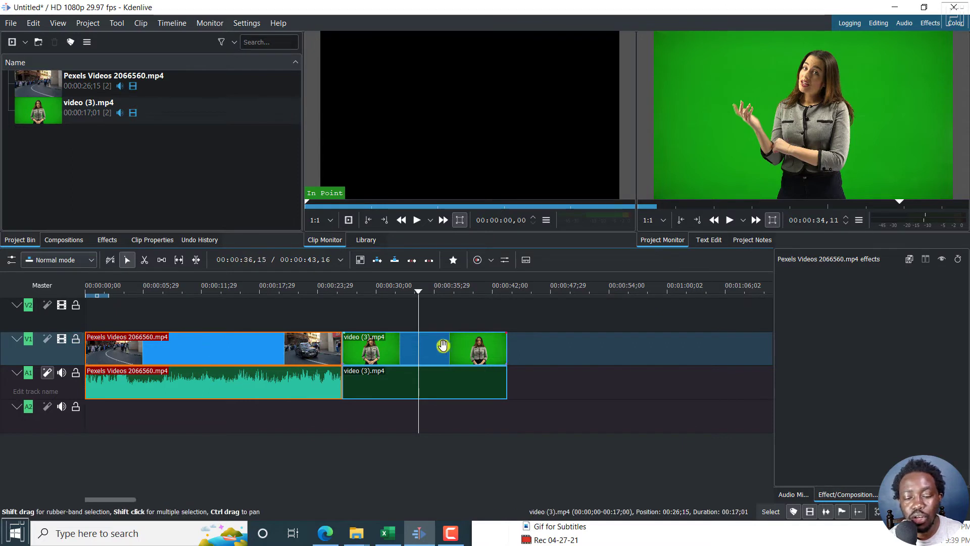
{"action": "left_click", "coordinate": [232, 289]}
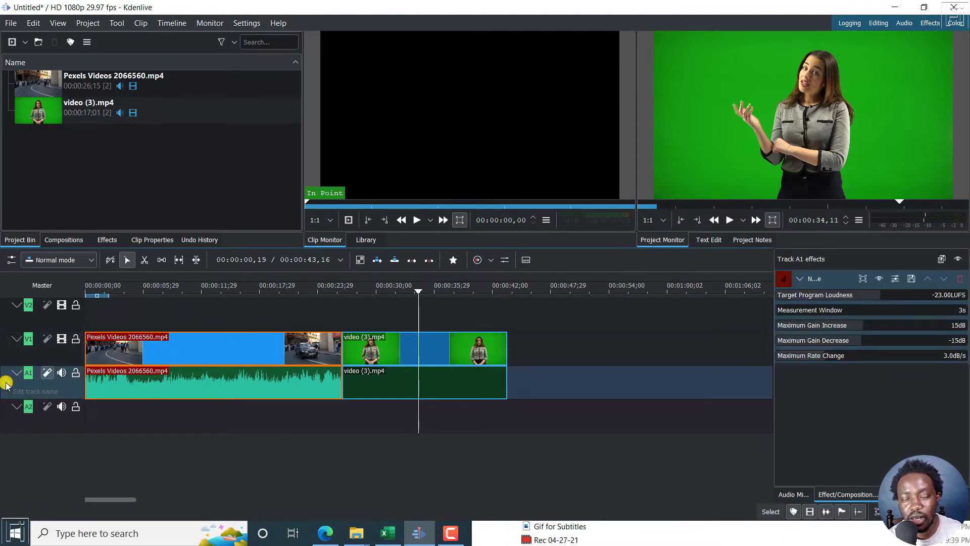
- Target the whole V1 track and start adding a black-and-white (Bw0r) effect
{"action": "left_click", "coordinate": [28, 339]}
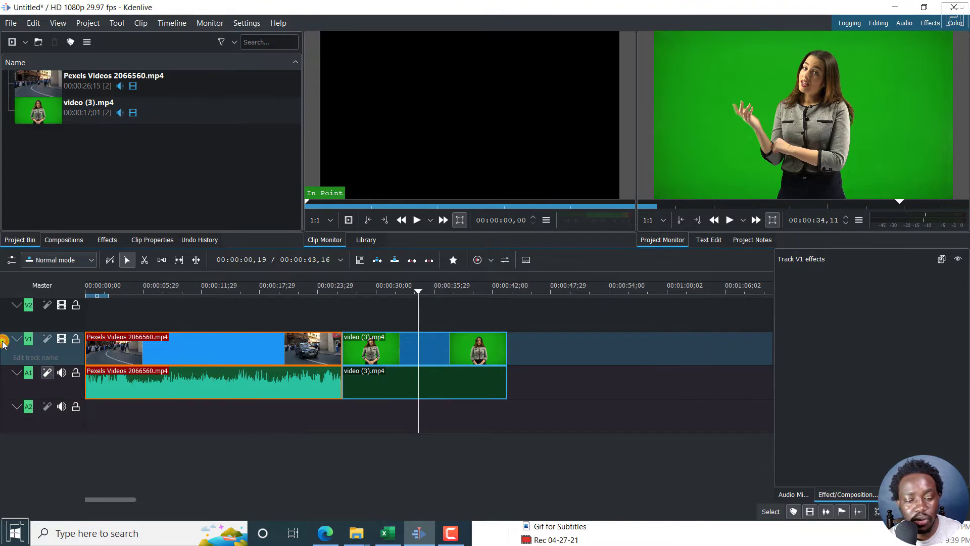
{"action": "mouse_move", "coordinate": [172, 23]}
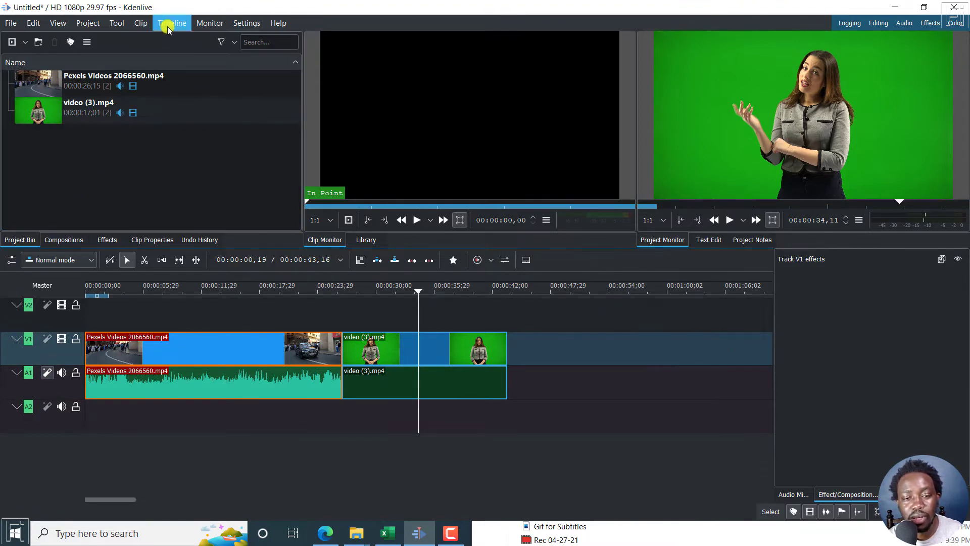
{"action": "left_click", "coordinate": [172, 23]}
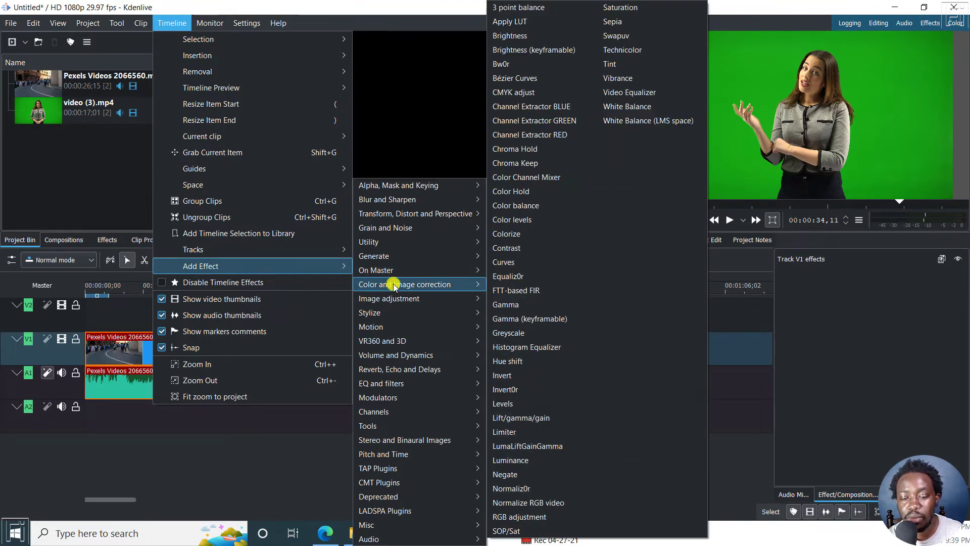
{"action": "mouse_move", "coordinate": [509, 63]}
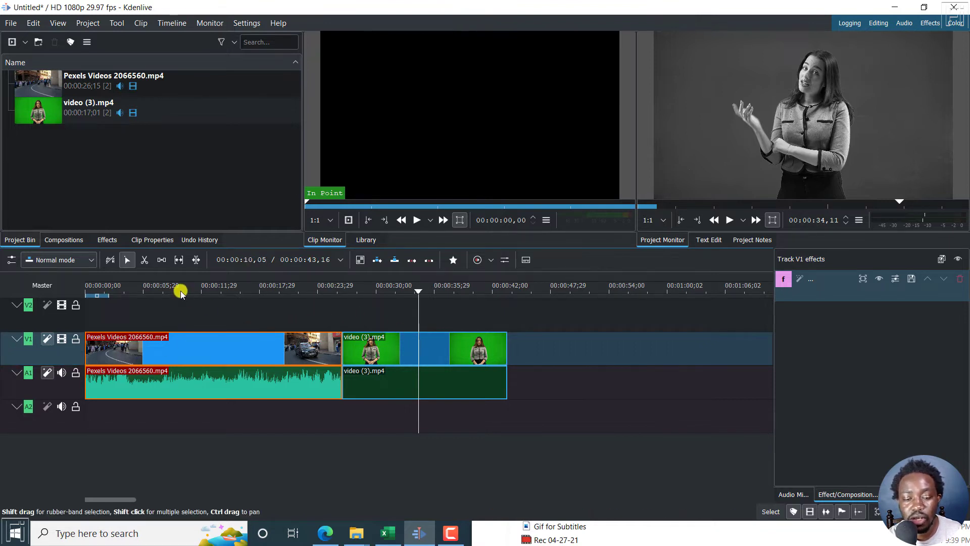
{"action": "left_click", "coordinate": [209, 286]}
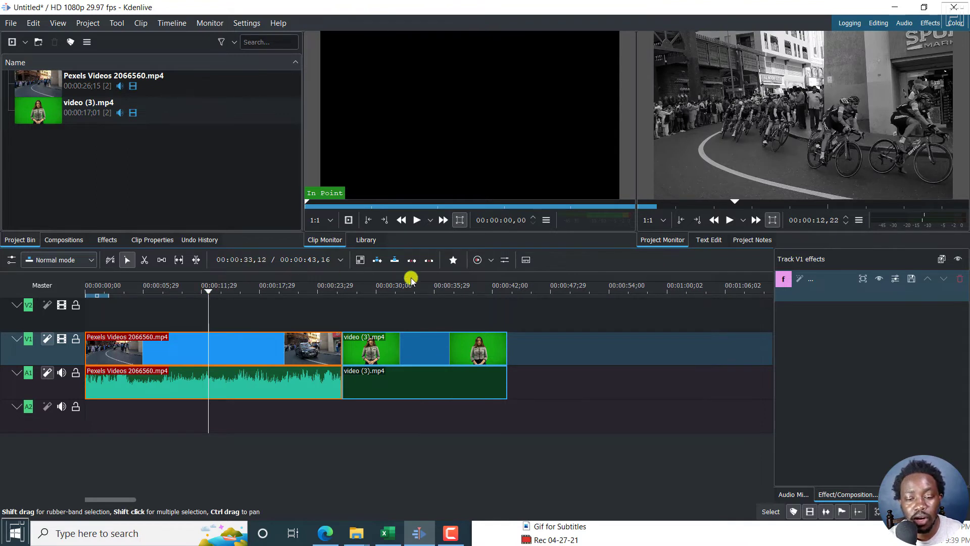
{"action": "left_click", "coordinate": [413, 290]}
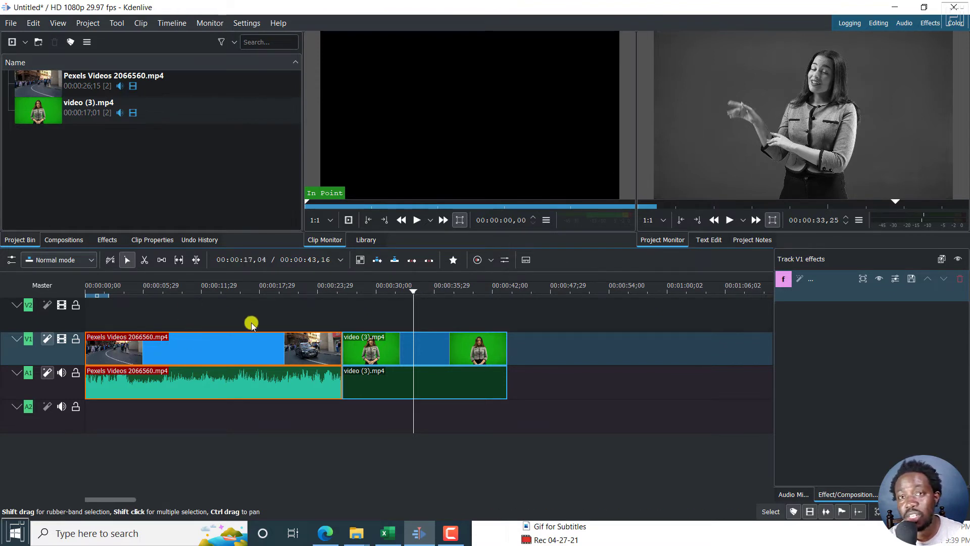
{"action": "mouse_move", "coordinate": [160, 357]}
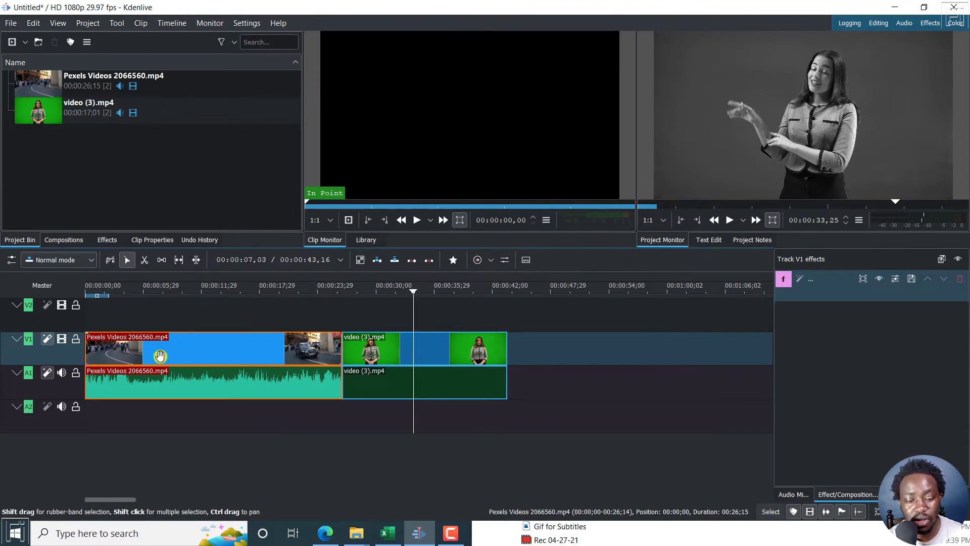
{"action": "left_click", "coordinate": [426, 349]}
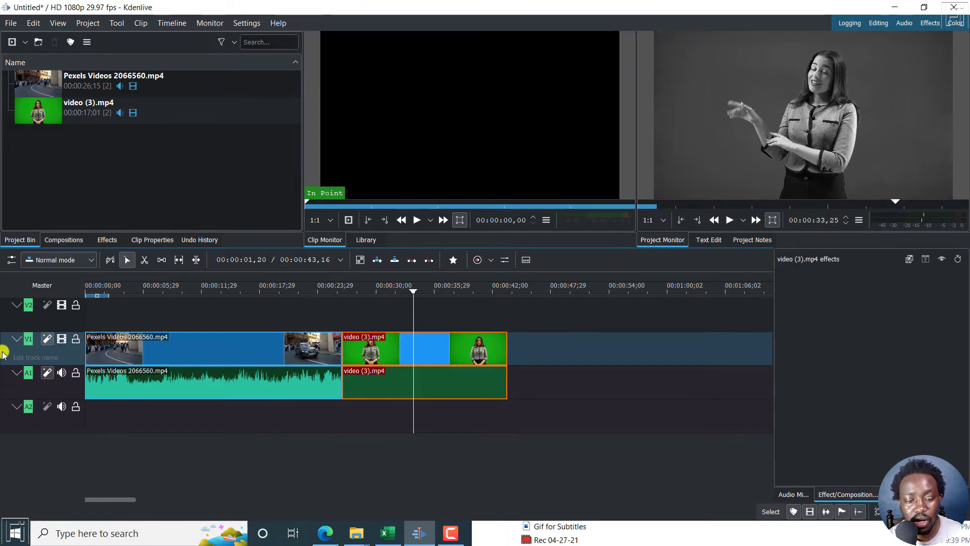
- Select the V1 track header to show its effect stack again
{"action": "left_click", "coordinate": [28, 338]}
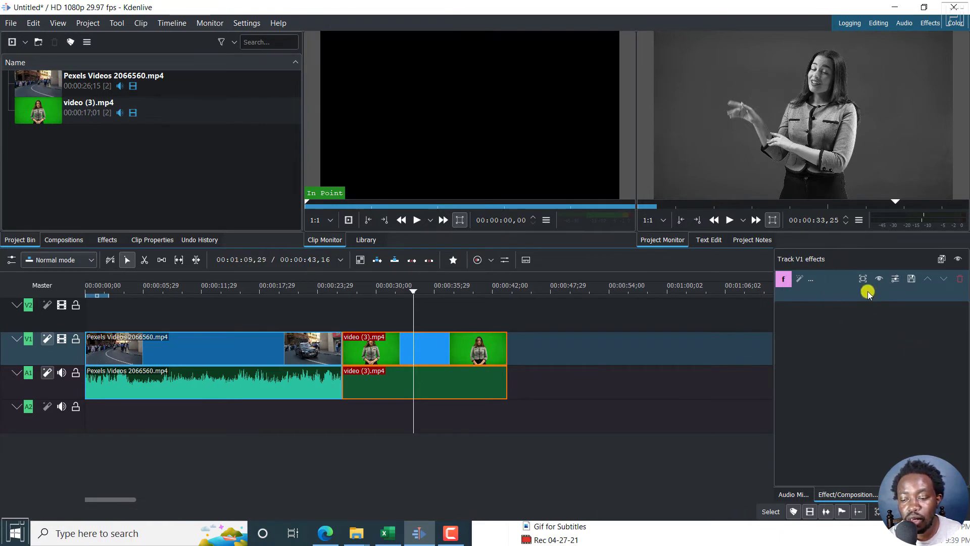
{"action": "mouse_move", "coordinate": [812, 288]}
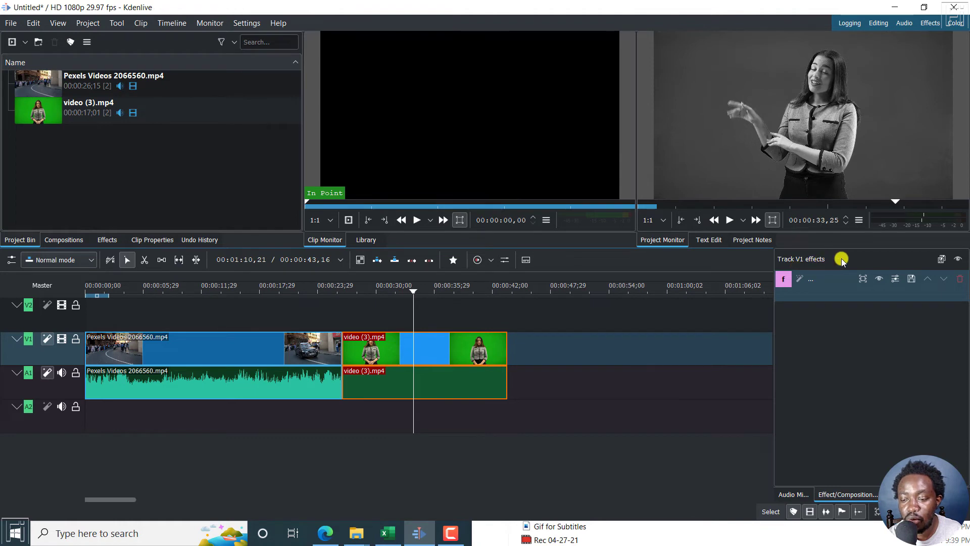
{"action": "mouse_move", "coordinate": [172, 23]}
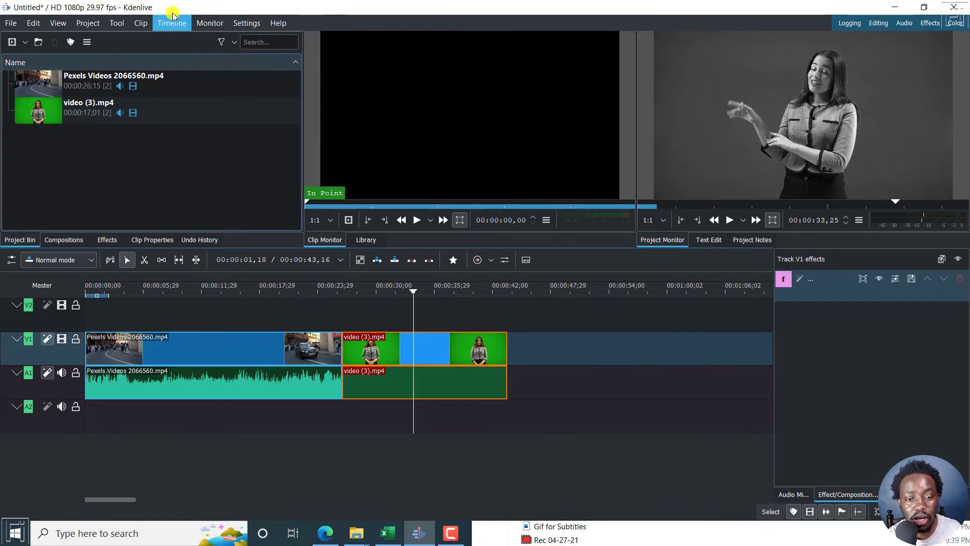
- Add a Box Blur effect to track V1 and preview the blurred cycling footage
{"action": "left_click", "coordinate": [172, 23]}
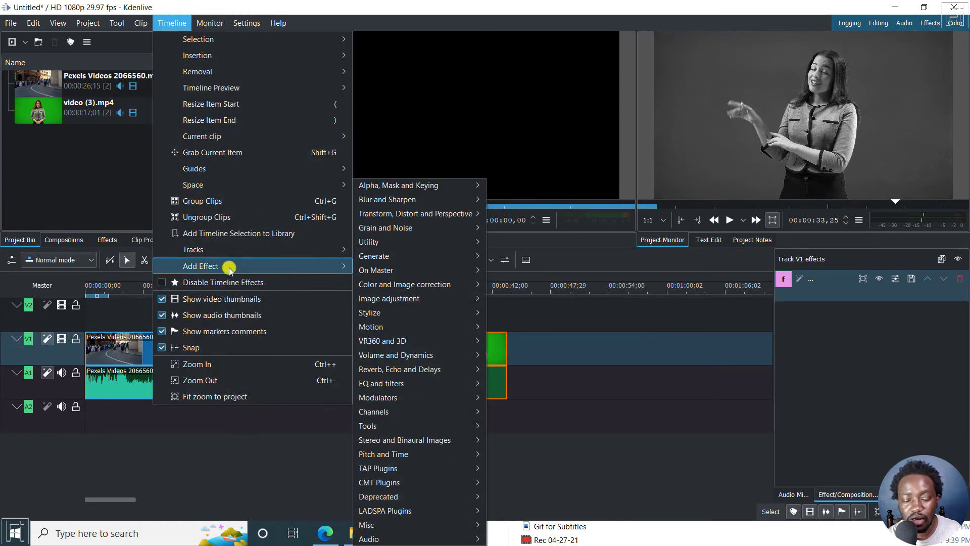
{"action": "mouse_move", "coordinate": [247, 272]}
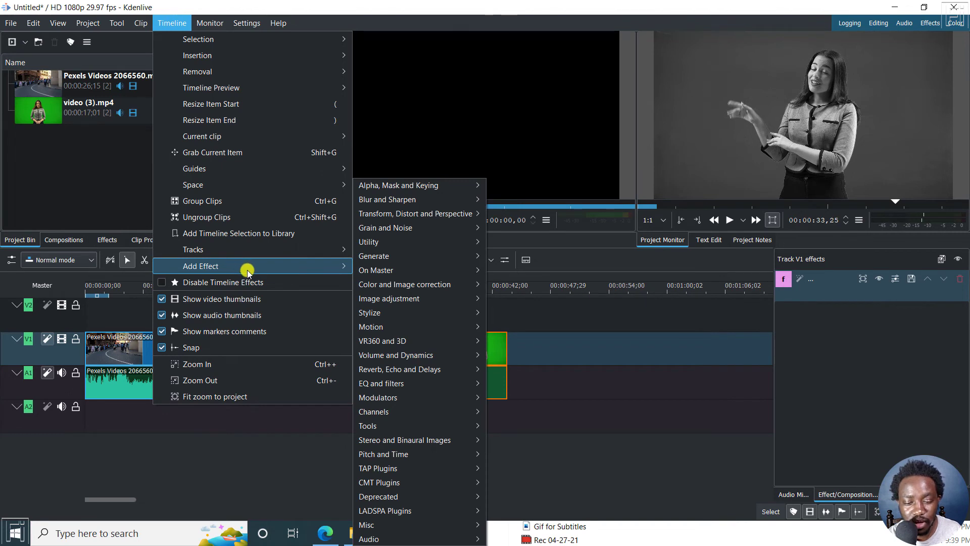
{"action": "mouse_move", "coordinate": [420, 242]}
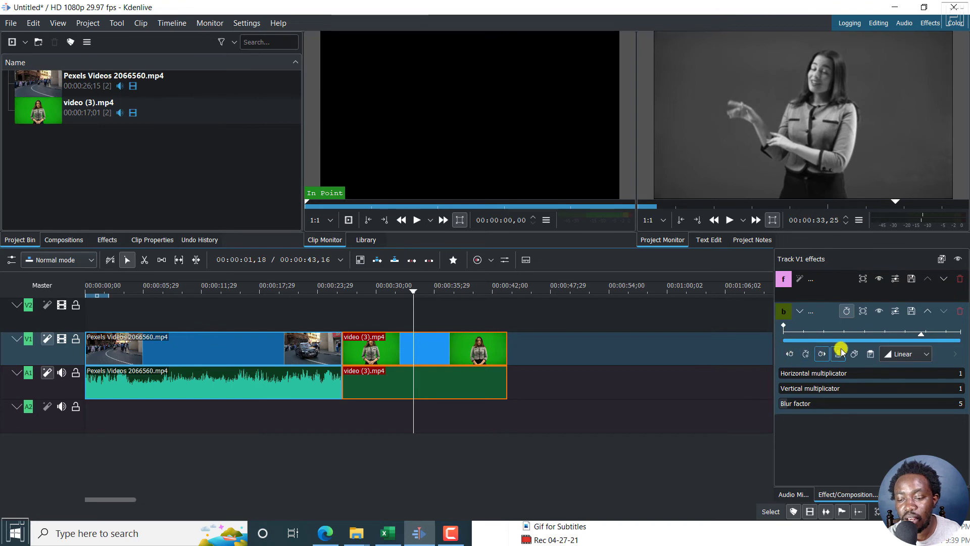
{"action": "left_click", "coordinate": [254, 286]}
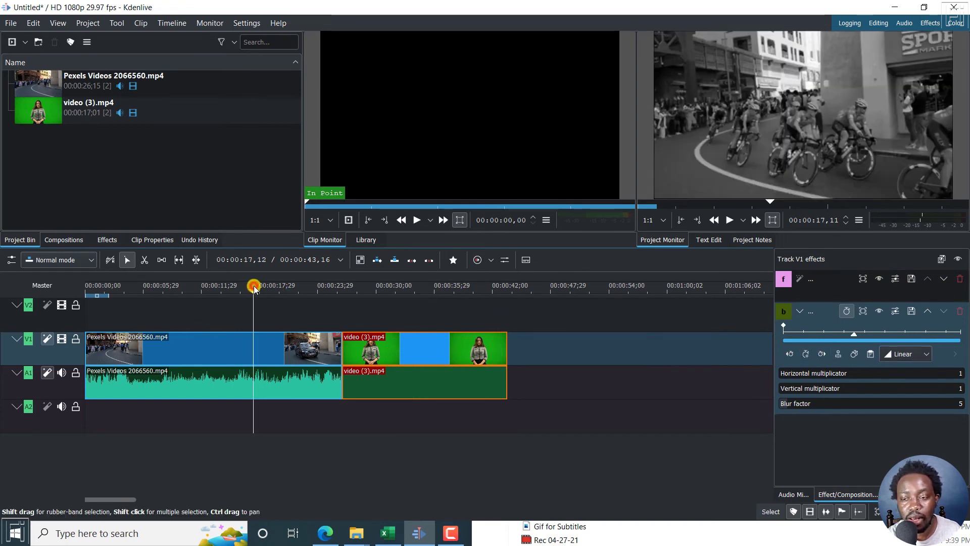
{"action": "left_click", "coordinate": [252, 285]}
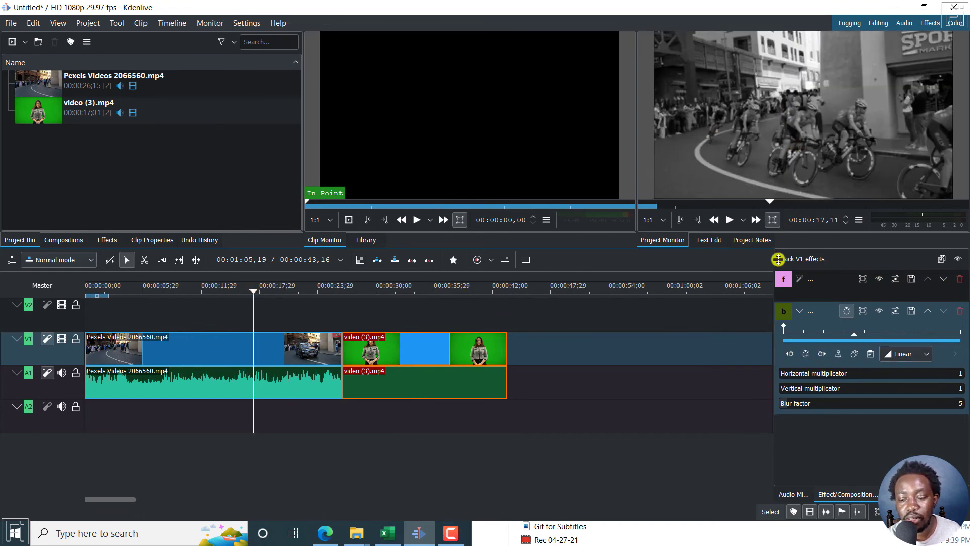